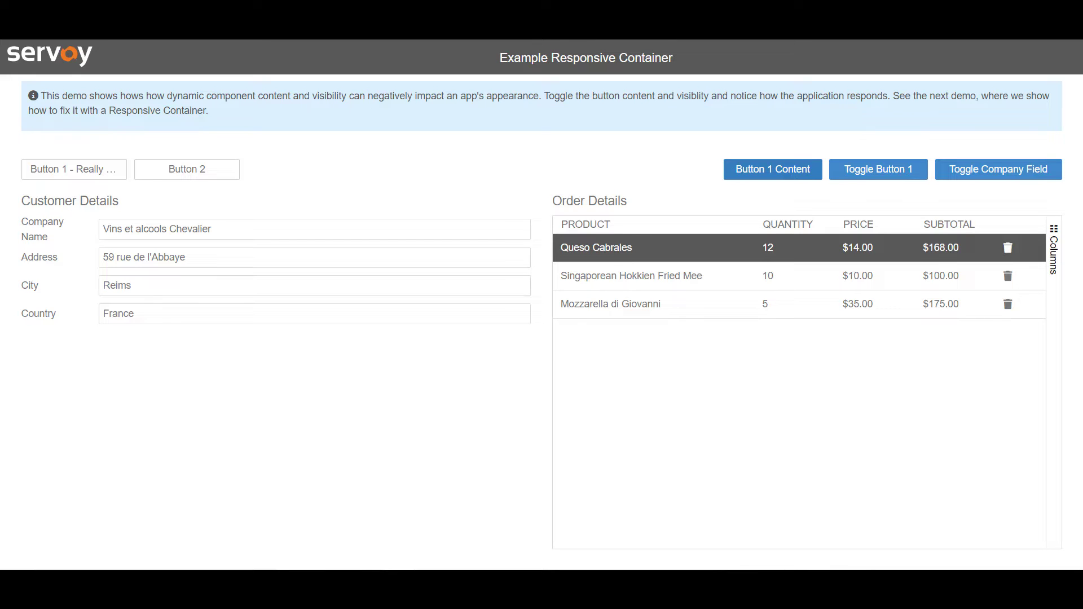
# Step: Cycle Button 1's label between short and long text, ending on the long label
pyautogui.click(772, 170)
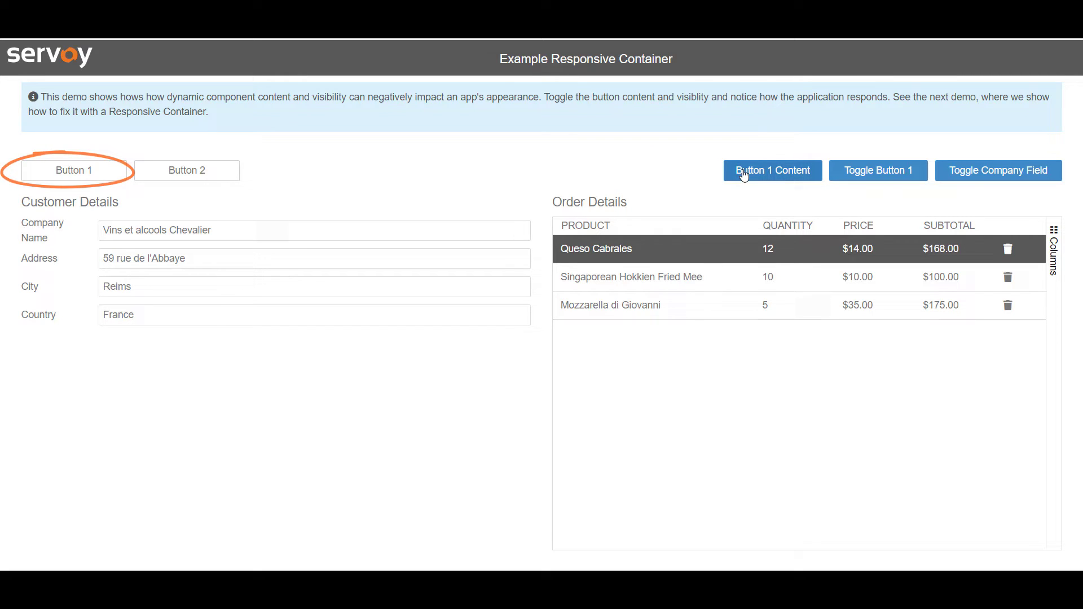
pyautogui.click(771, 170)
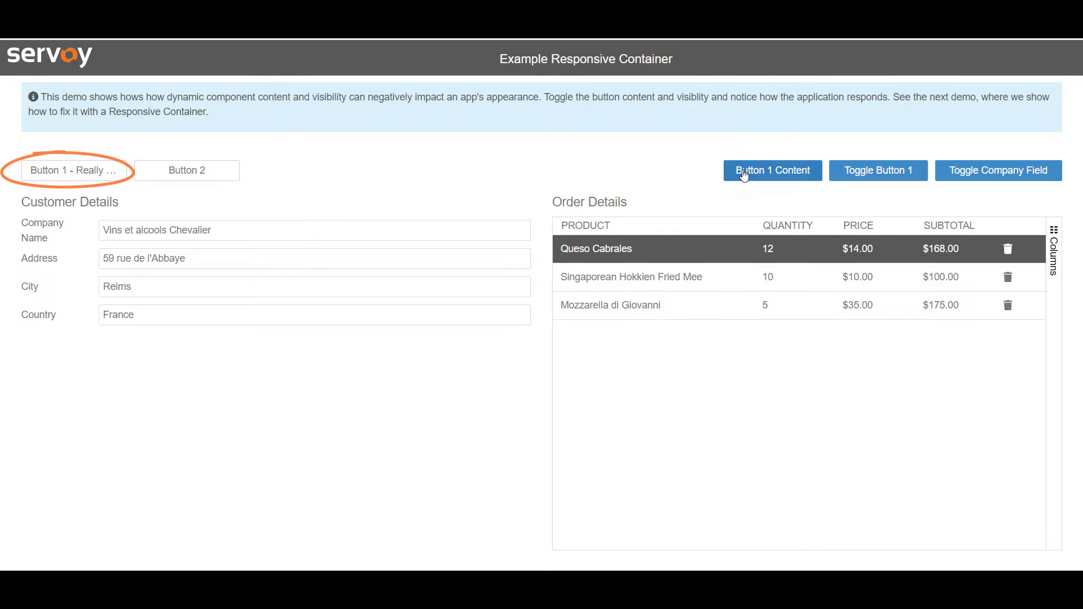
pyautogui.click(772, 170)
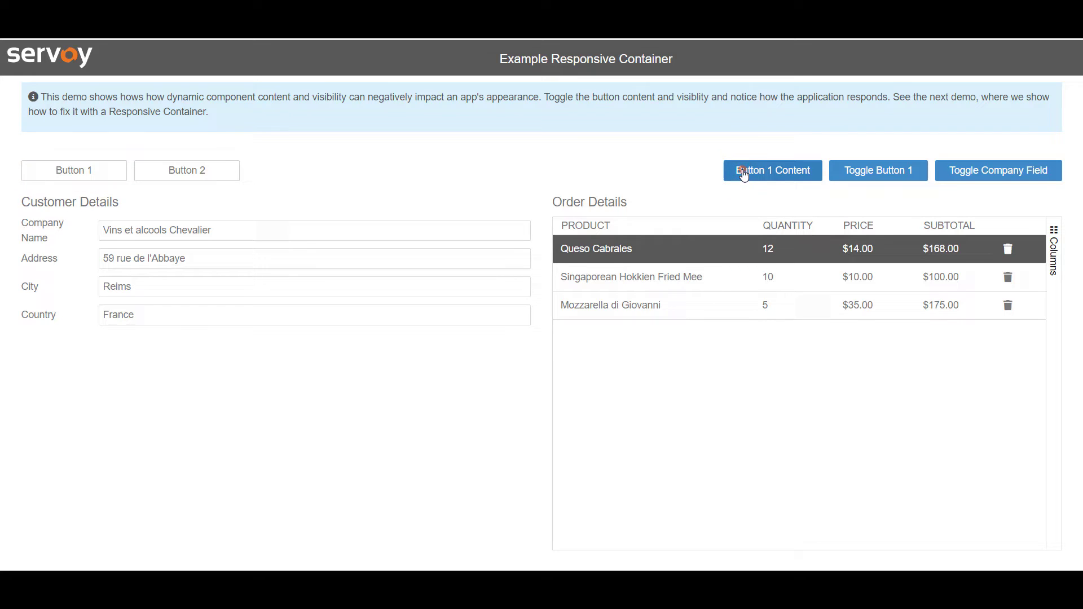
pyautogui.click(772, 170)
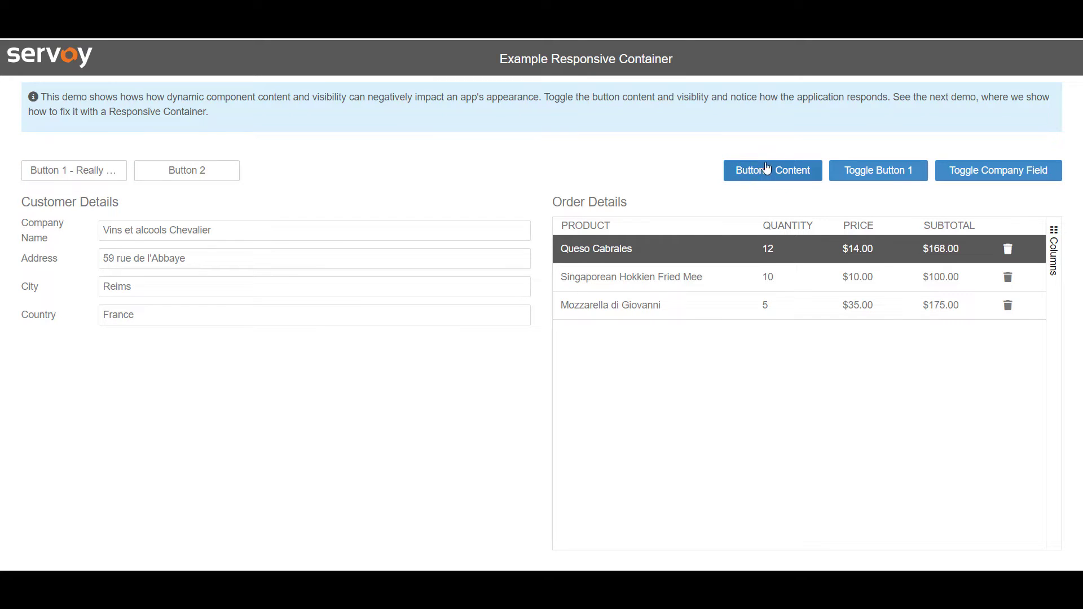
# Step: Toggle Button 1, then hide the Company Name field, leaving a gap
pyautogui.click(877, 170)
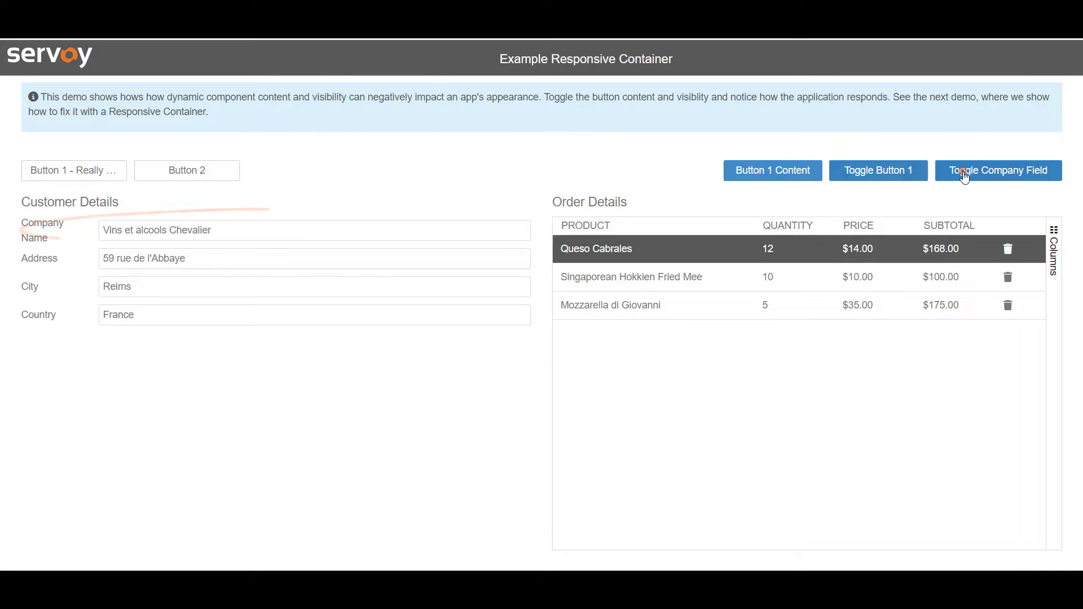
pyautogui.click(997, 170)
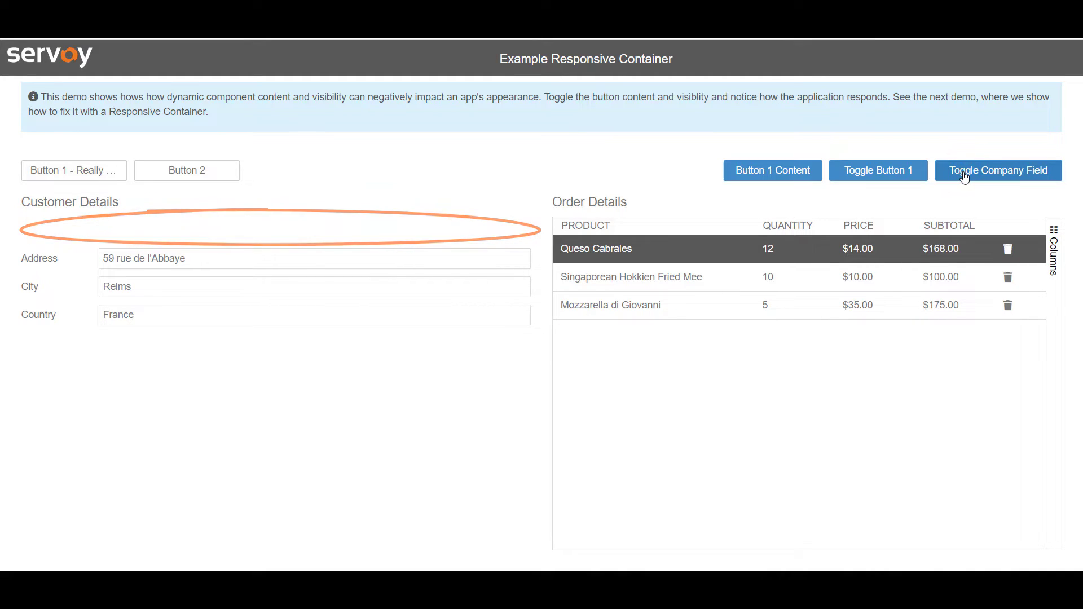
pyautogui.click(997, 171)
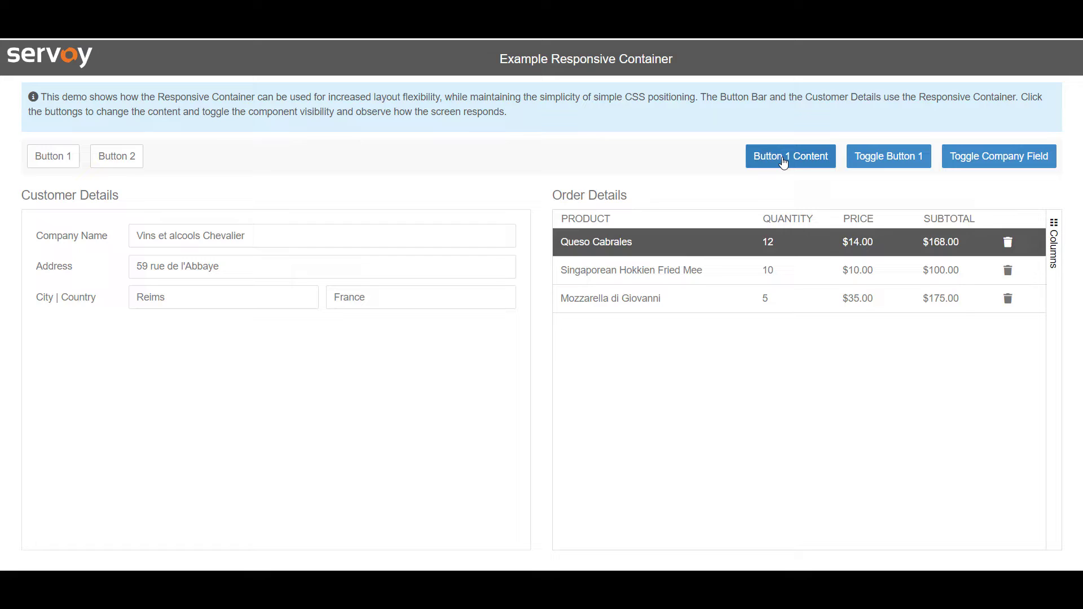
# Step: Give Button 1 its long label and toggle Button 1 off and on
pyautogui.click(781, 156)
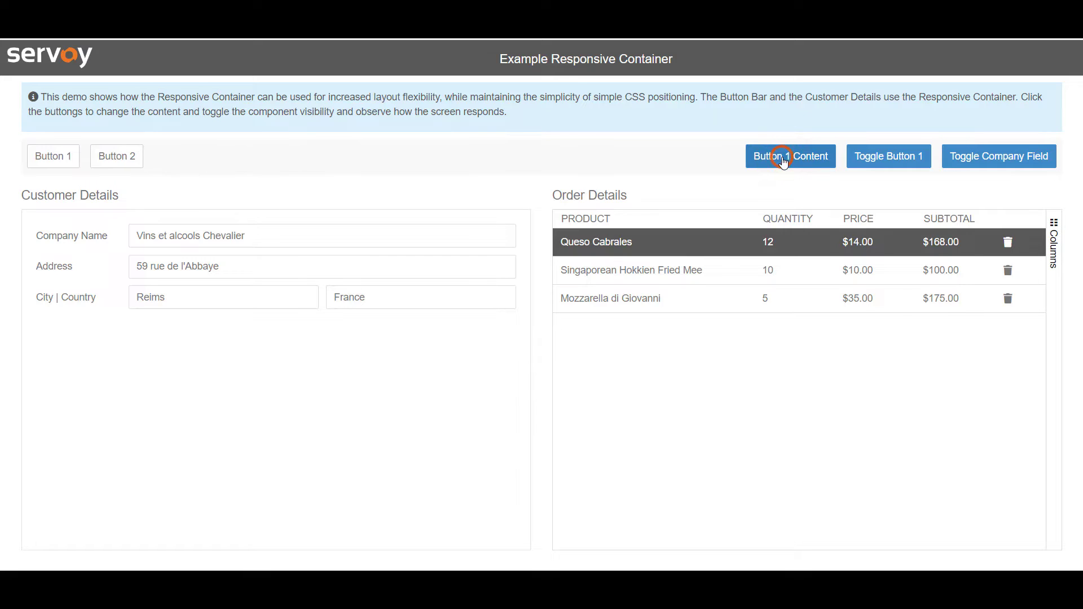
pyautogui.click(790, 156)
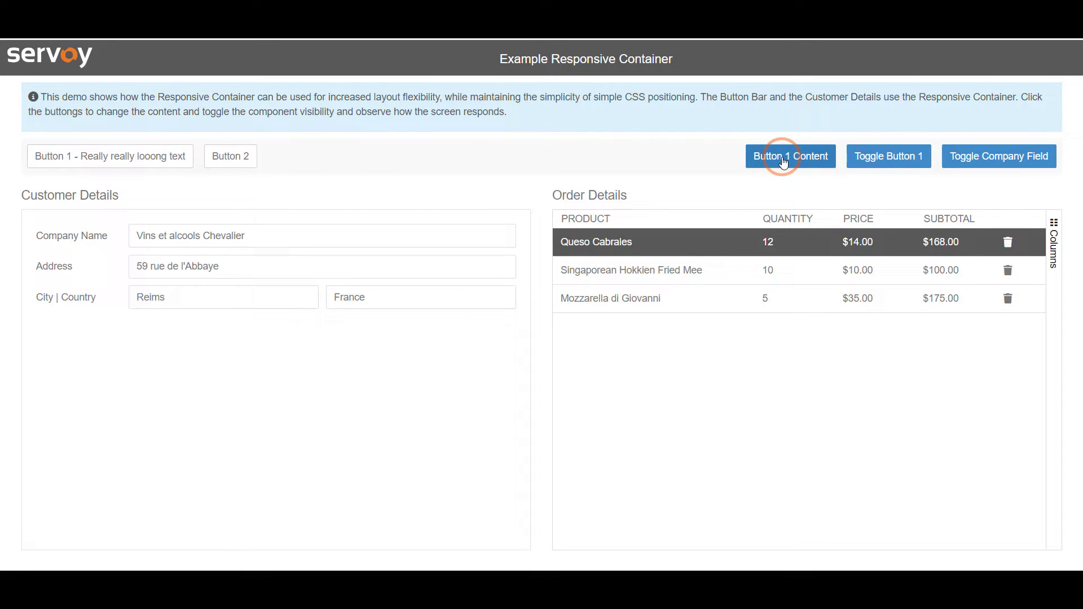
pyautogui.moveTo(888, 156)
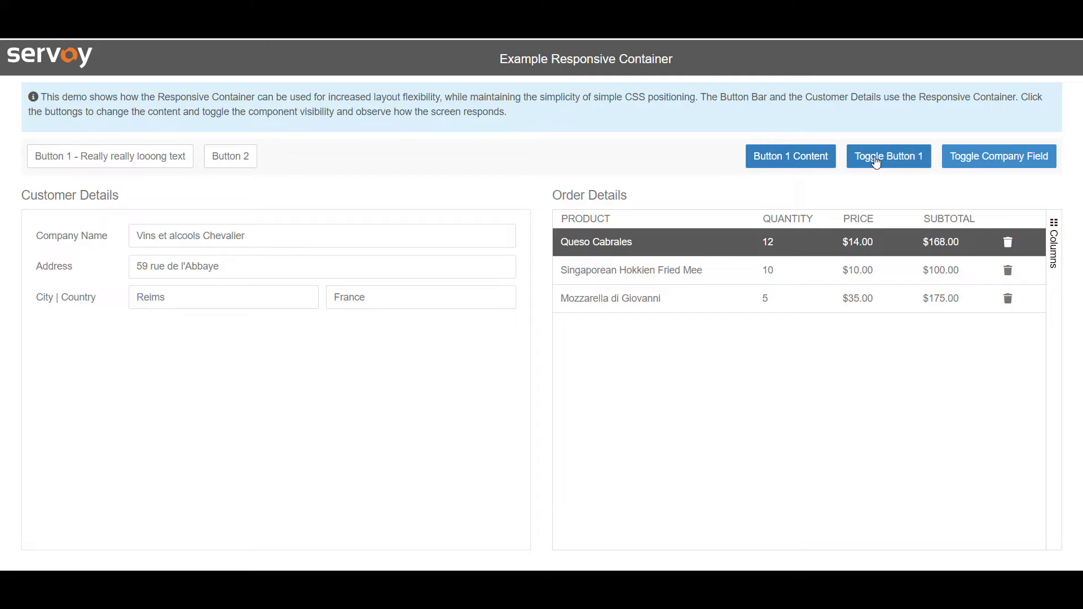
pyautogui.click(887, 155)
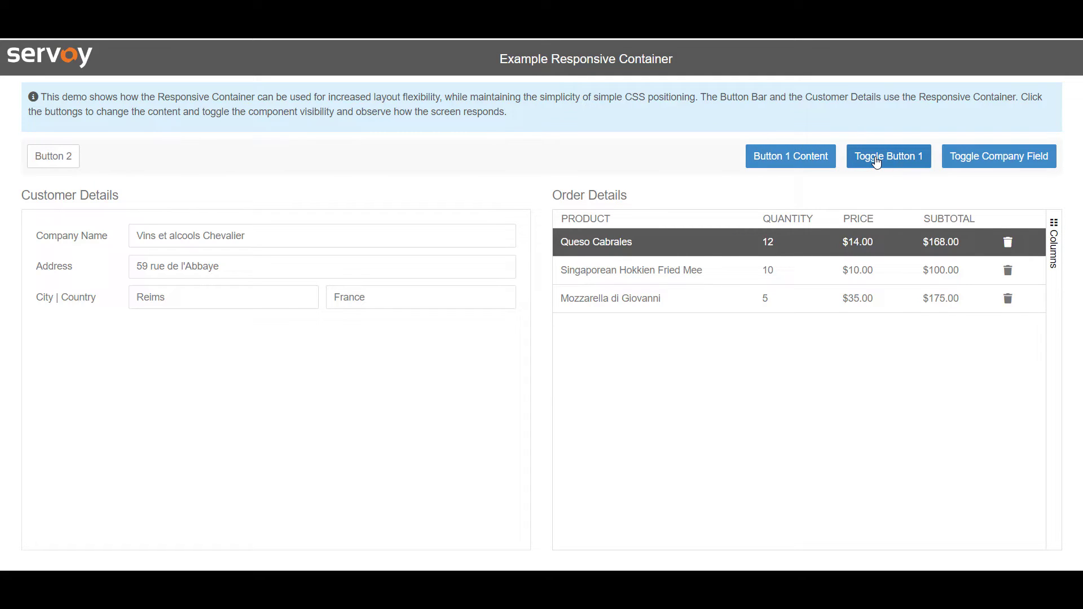
pyautogui.click(888, 156)
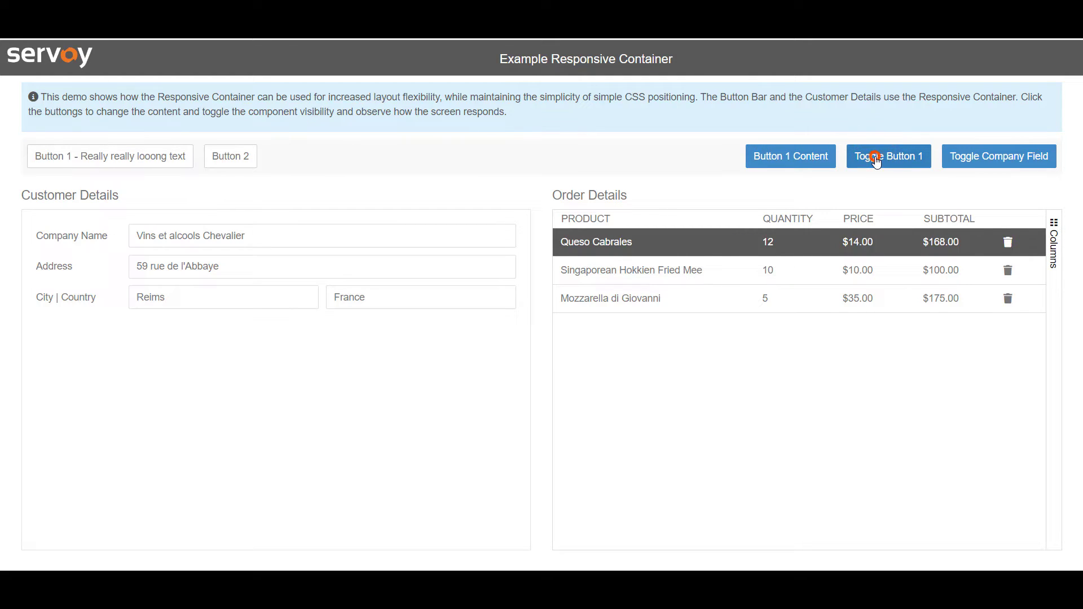
pyautogui.click(887, 156)
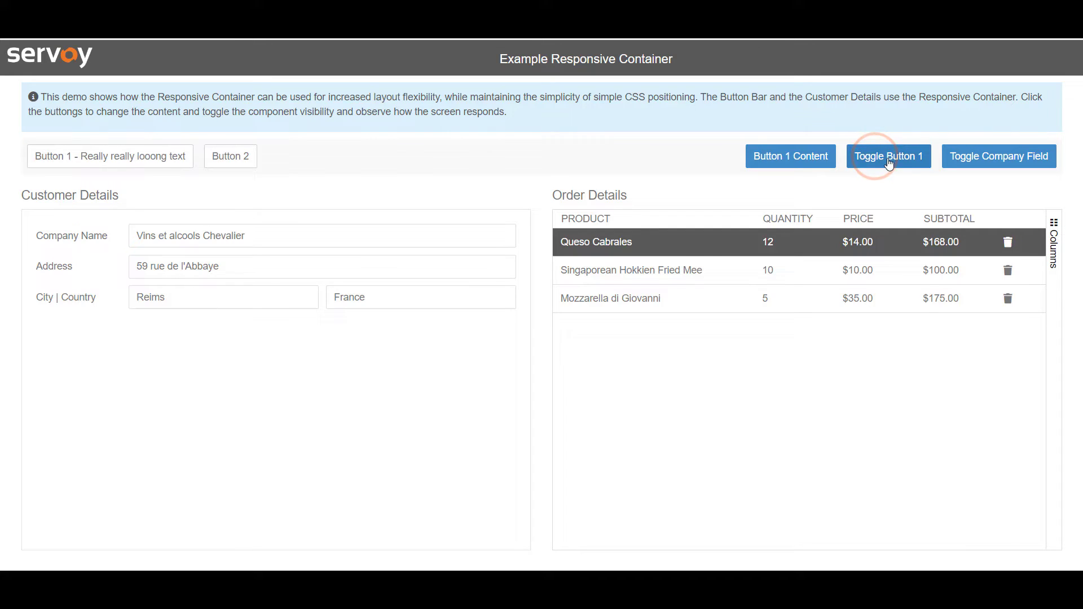
pyautogui.moveTo(997, 156)
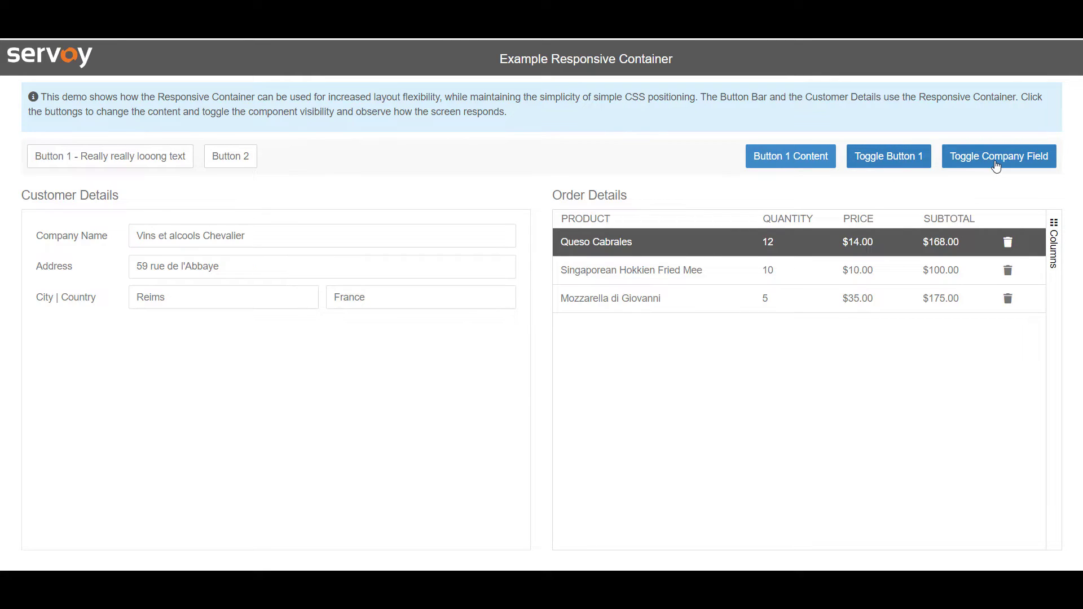
# Step: Hide the Company Name field so Address moves up a row
pyautogui.click(998, 156)
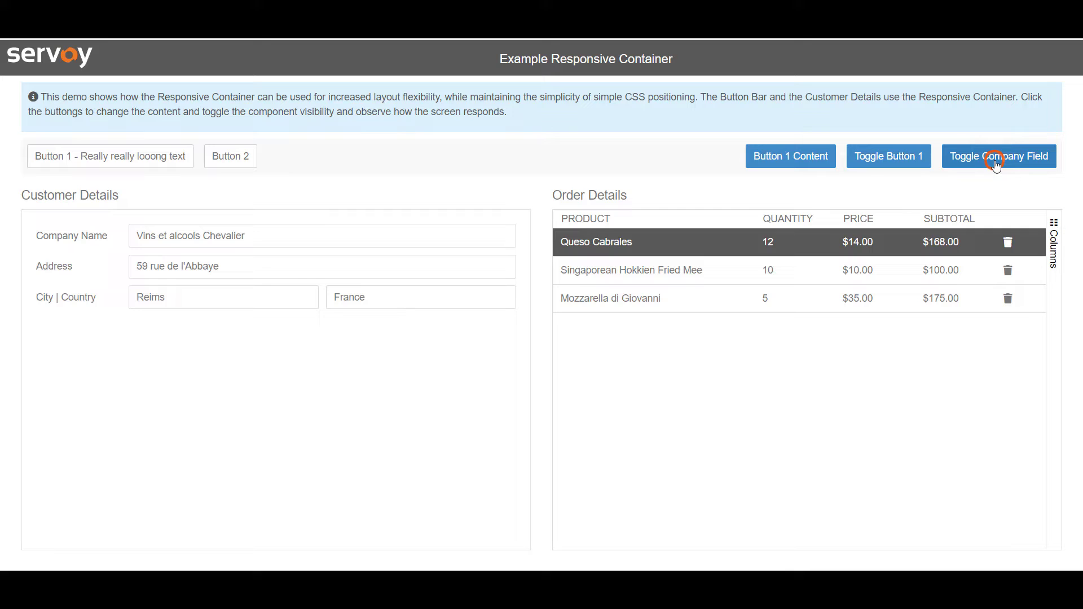
pyautogui.click(997, 156)
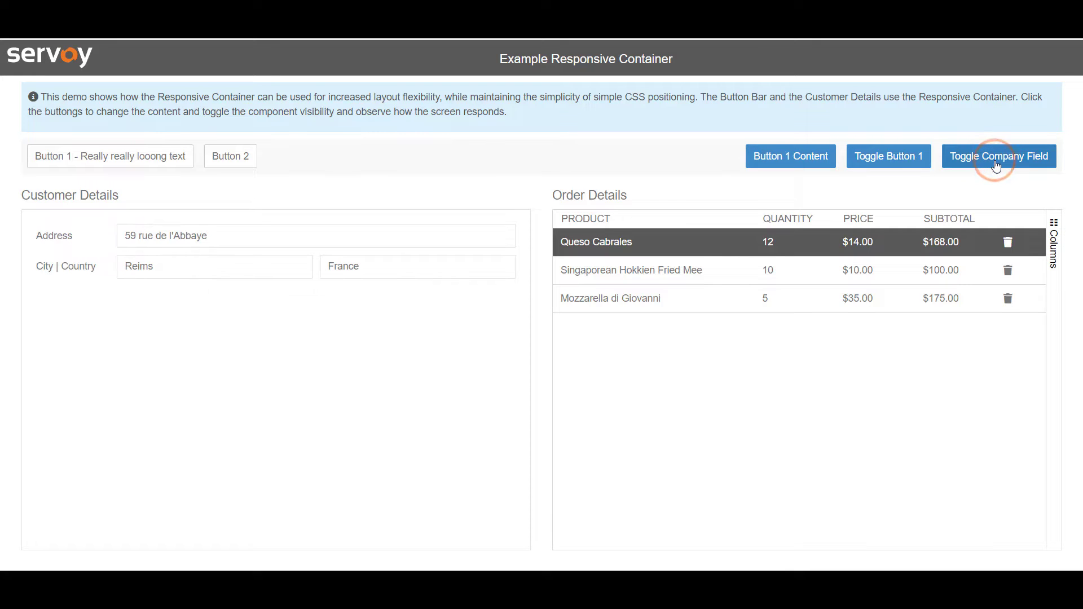
pyautogui.click(998, 156)
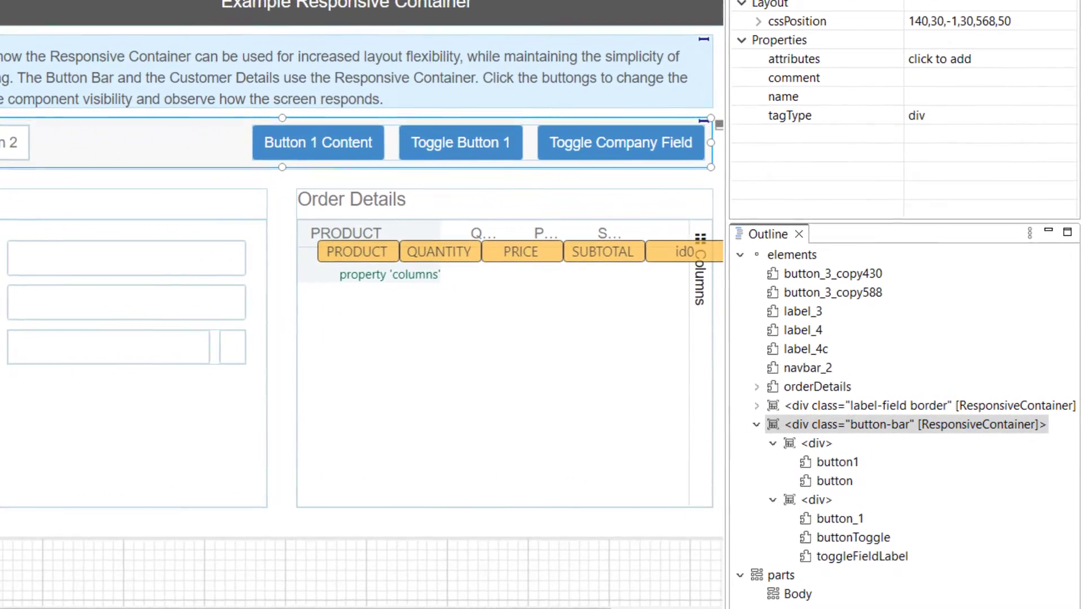
# Step: Open exampleResponsiveContainer and expand its button-bar ResponsiveContainer in the Outline view
pyautogui.scroll(-3)
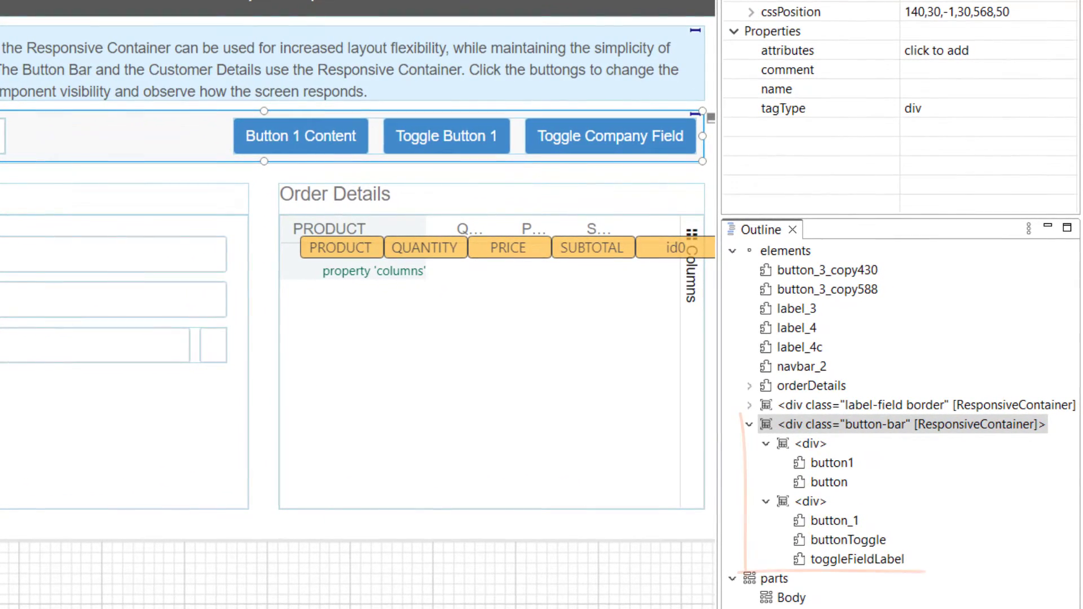
pyautogui.click(905, 425)
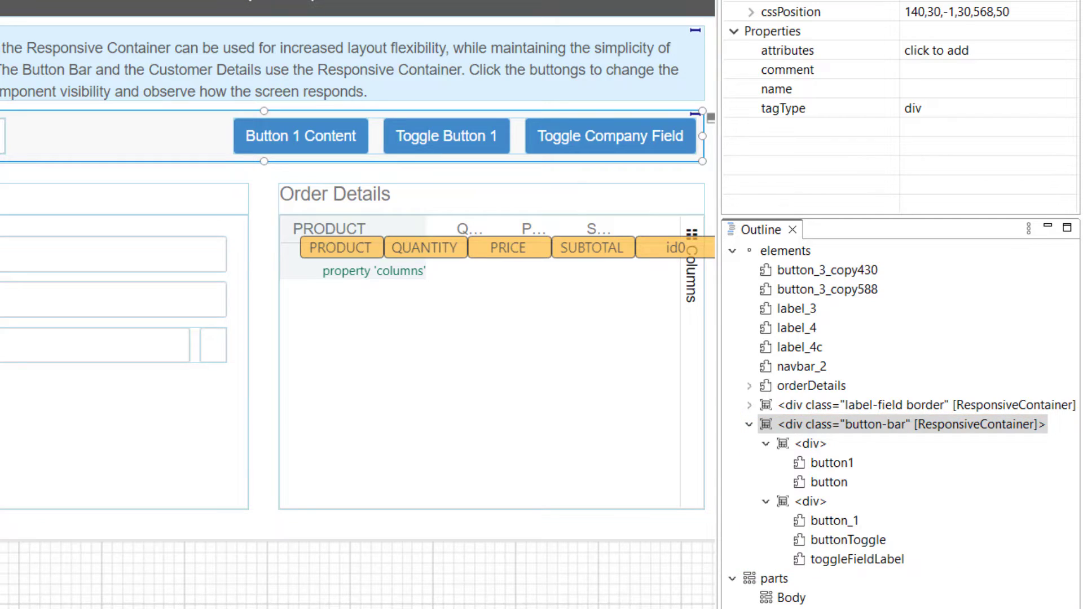
pyautogui.click(232, 68)
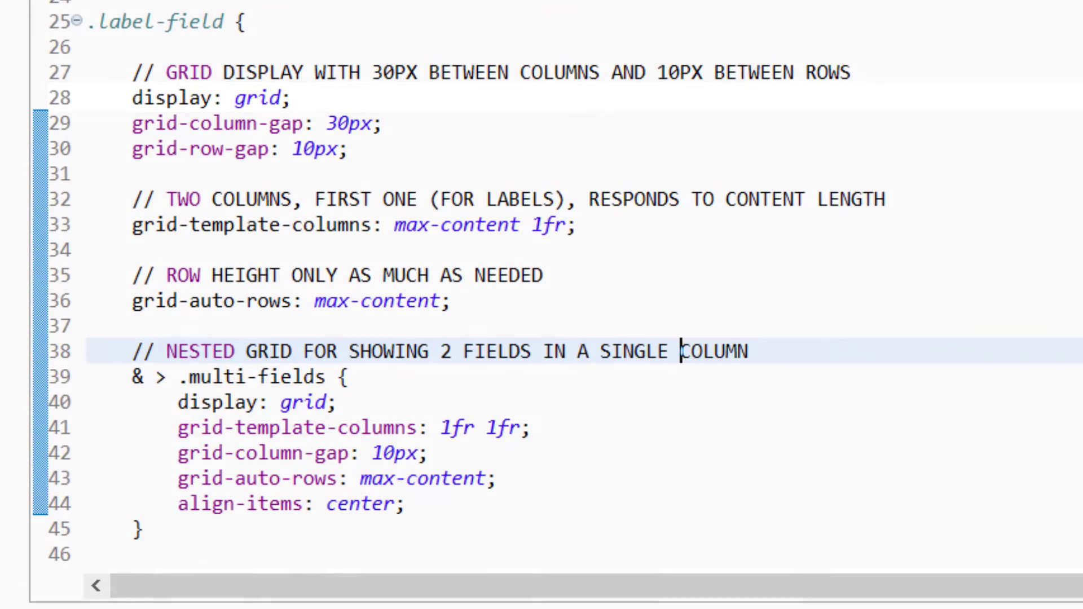
pyautogui.click(207, 98)
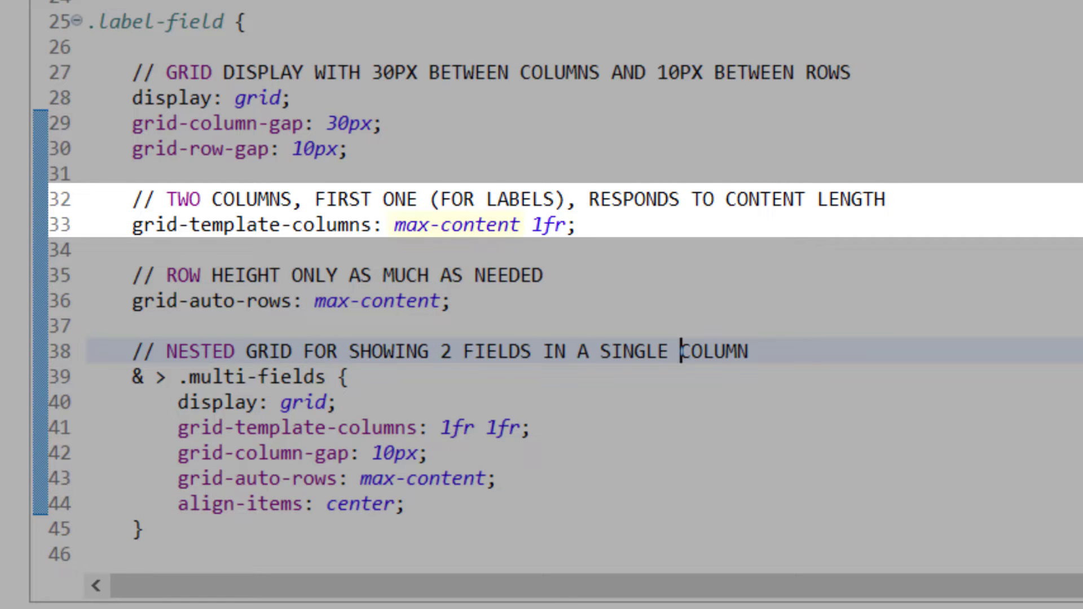
pyautogui.doubleClick(455, 224)
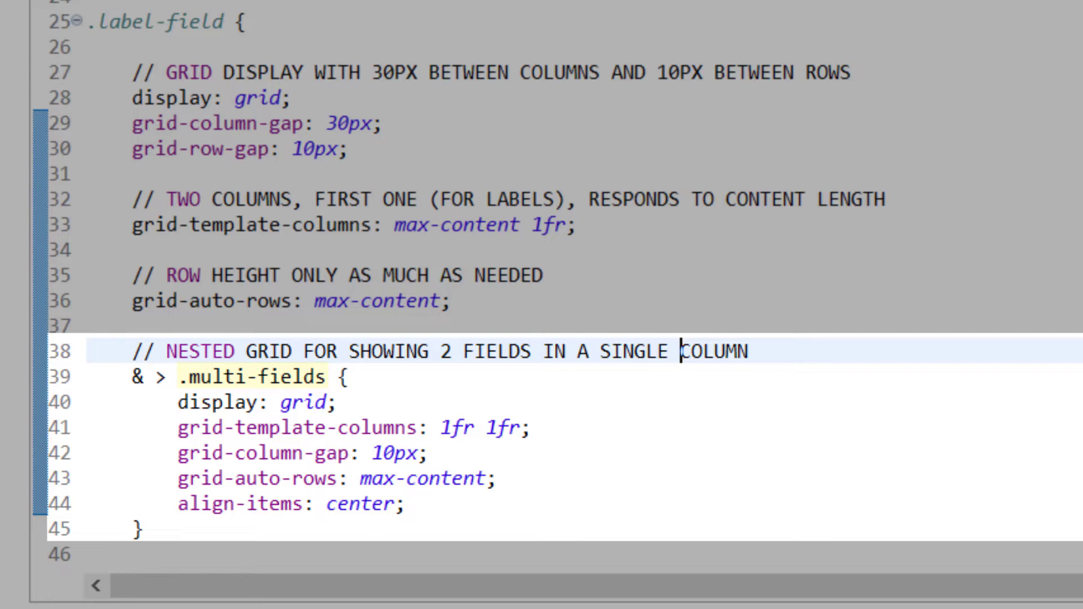
pyautogui.doubleClick(470, 427)
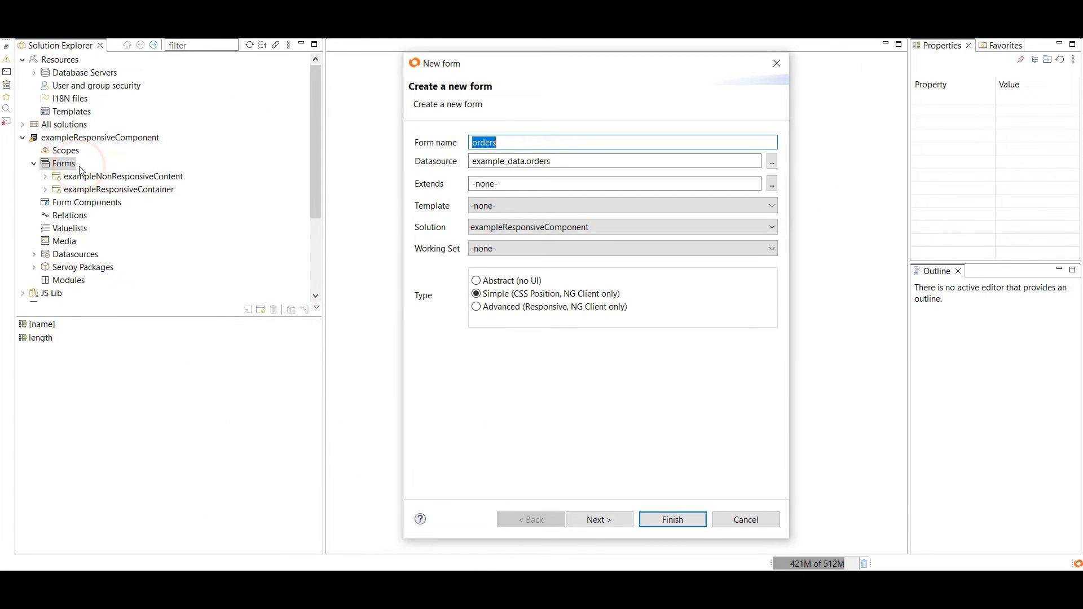
# Step: Name the new form 'demoFromScratch' and finish creating it
pyautogui.write('demoFromScrat')
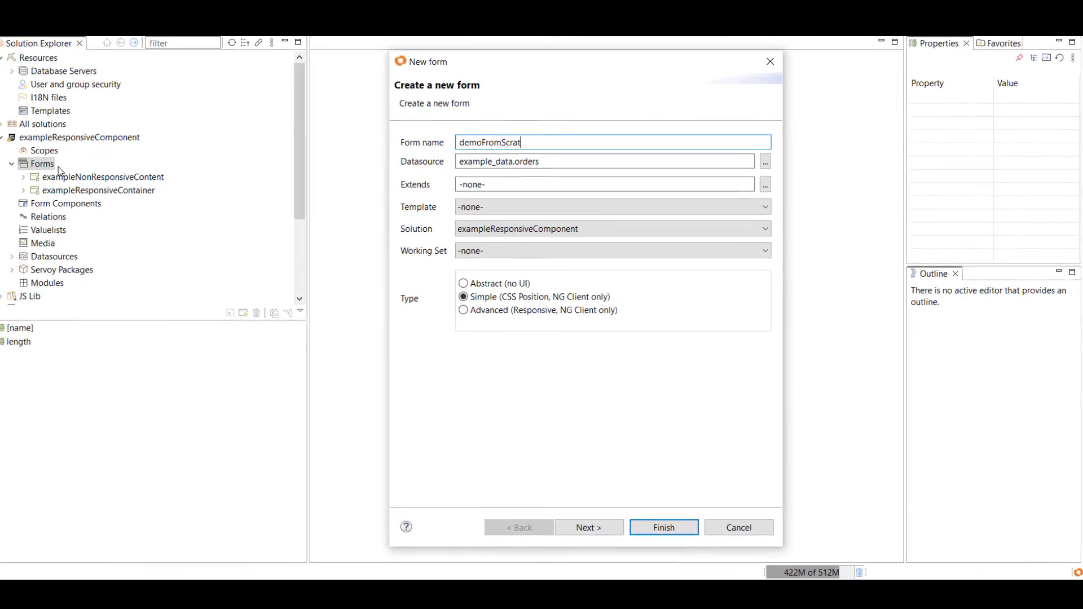
pyautogui.write('ch')
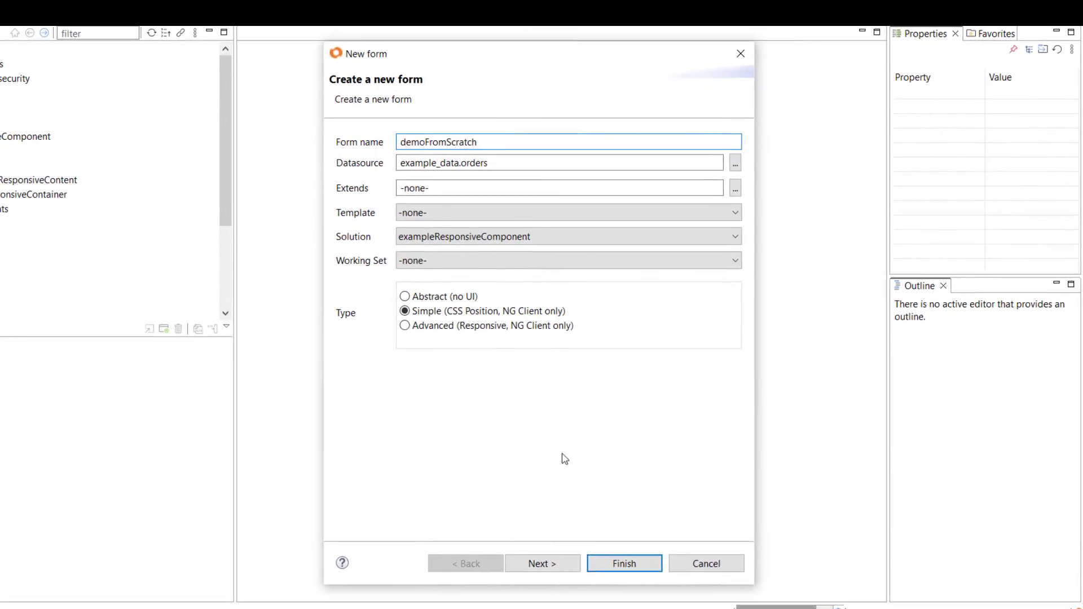
pyautogui.click(622, 563)
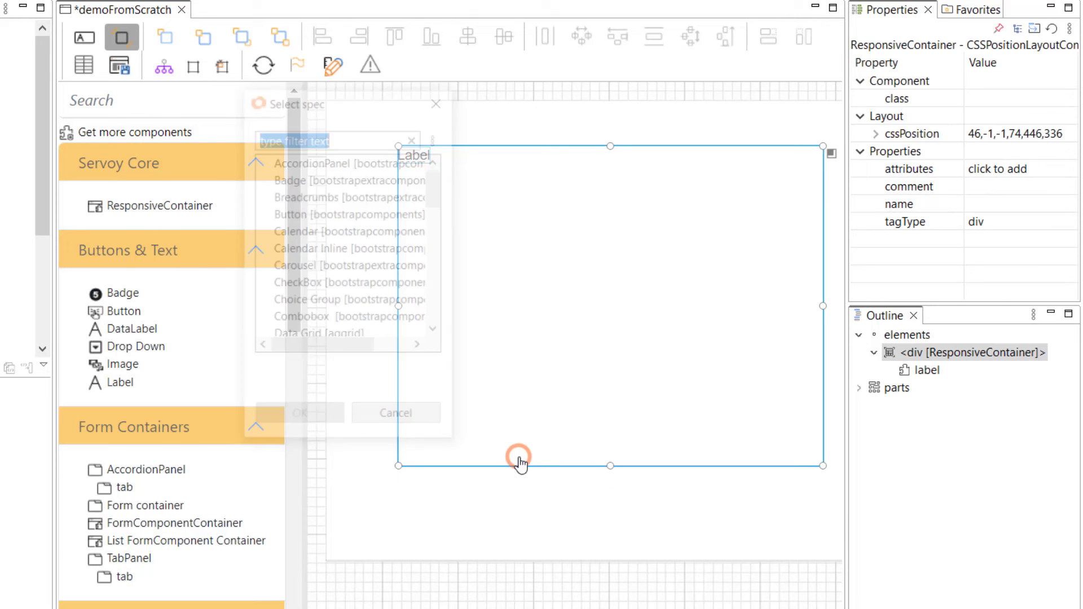
# Step: Add a TextBox beside the Label, copy the pair into four rows, apply class label-field
pyautogui.write('text')
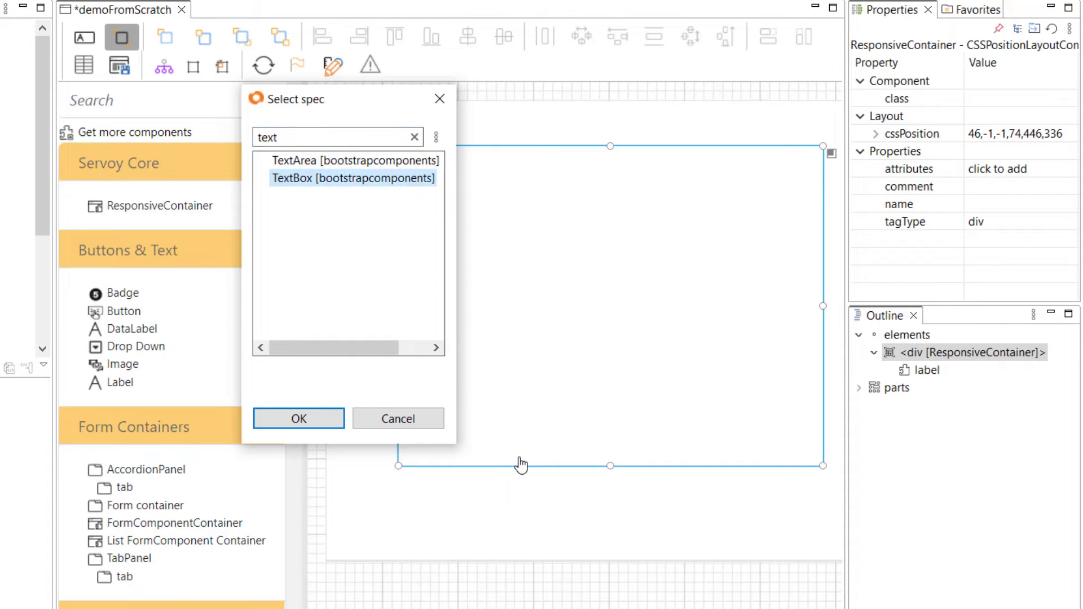
pyautogui.click(298, 418)
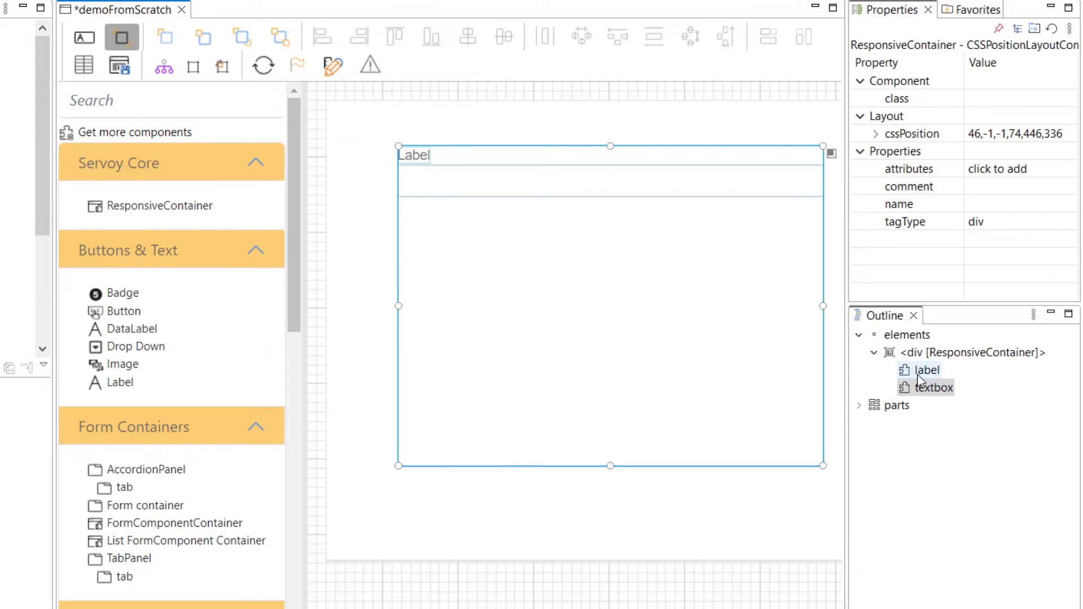
pyautogui.click(933, 388)
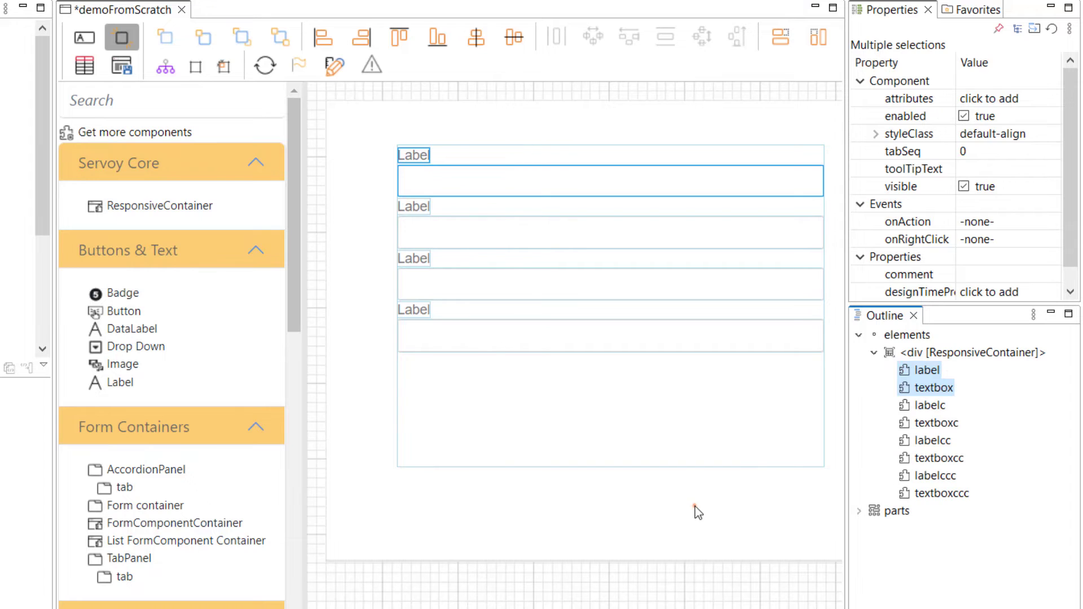
pyautogui.click(652, 469)
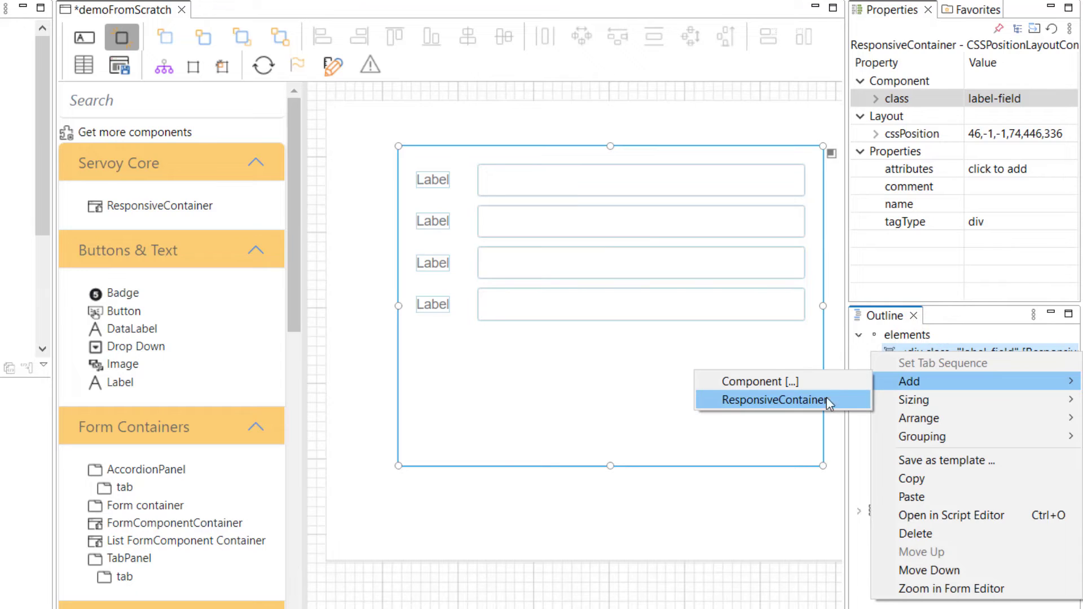
# Step: Nest a container holding two text boxes in the last row, with class 'multi-field'
pyautogui.click(774, 400)
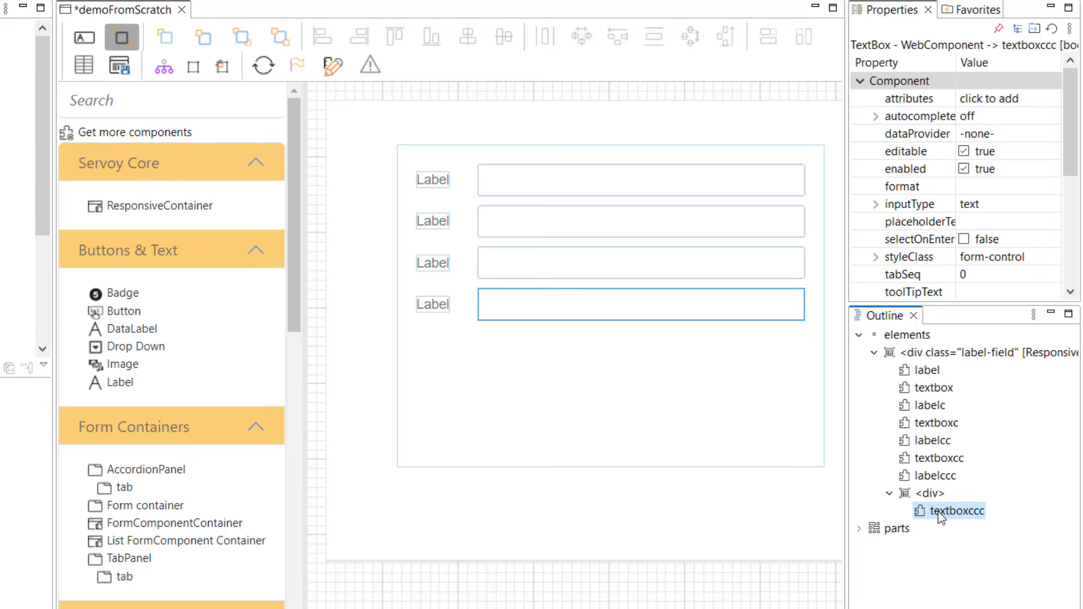
pyautogui.moveTo(954, 510)
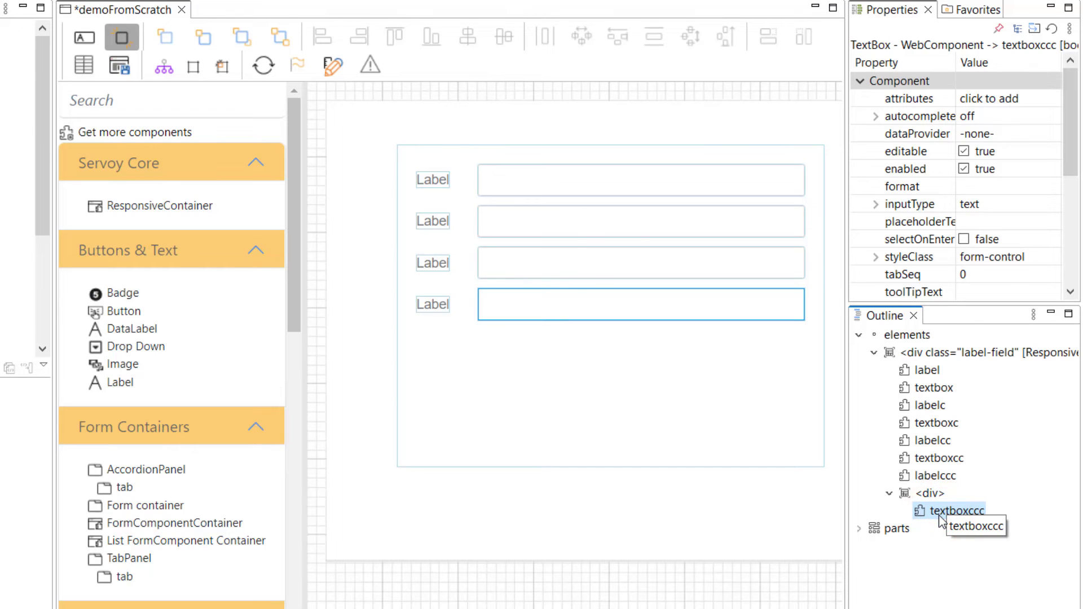
pyautogui.click(930, 493)
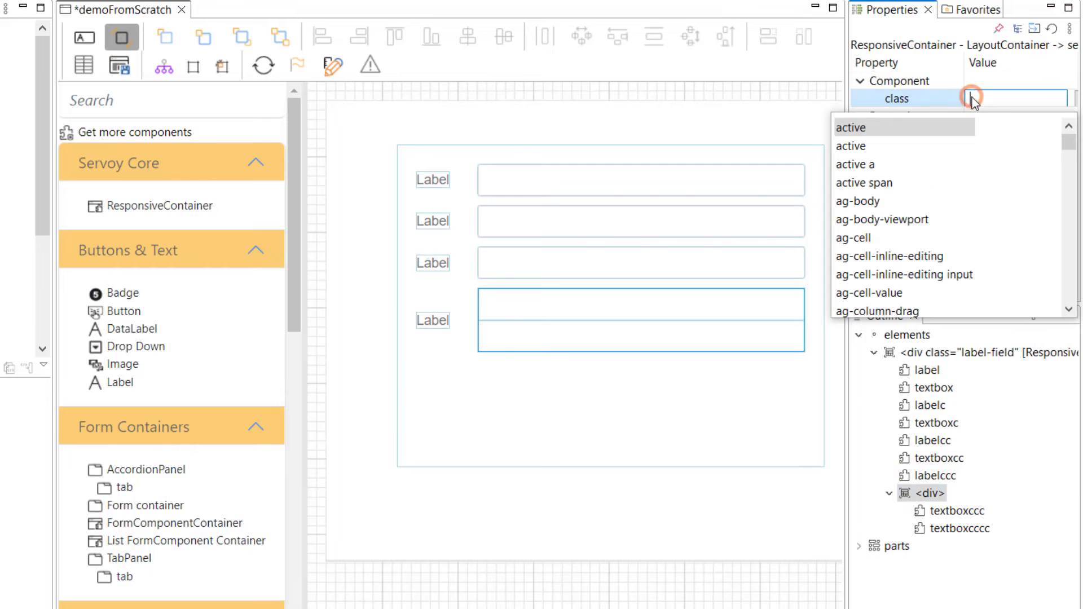
pyautogui.write('multi-fields')
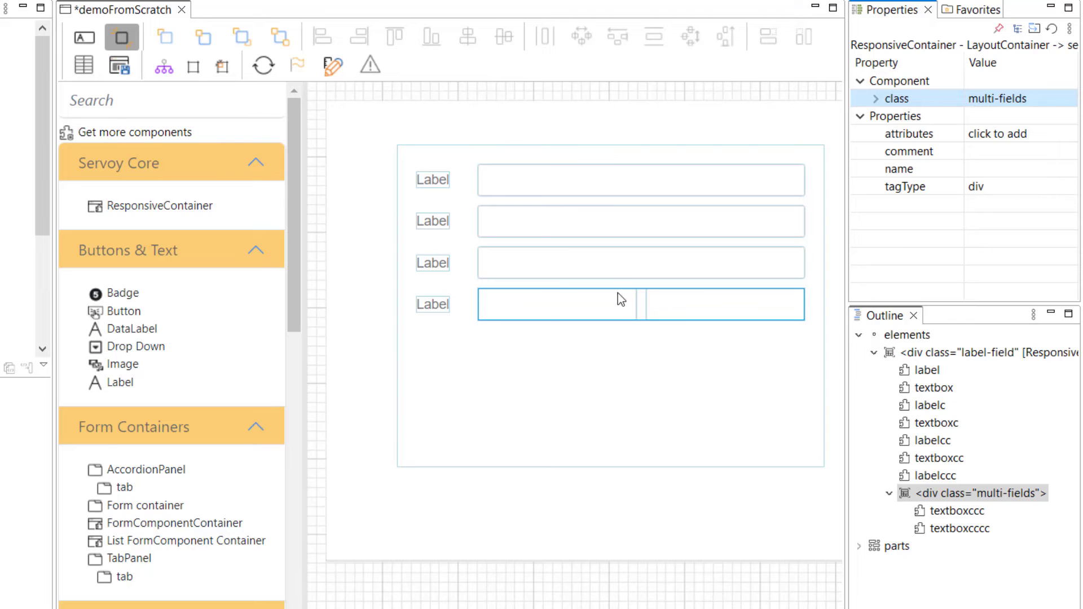
pyautogui.click(696, 489)
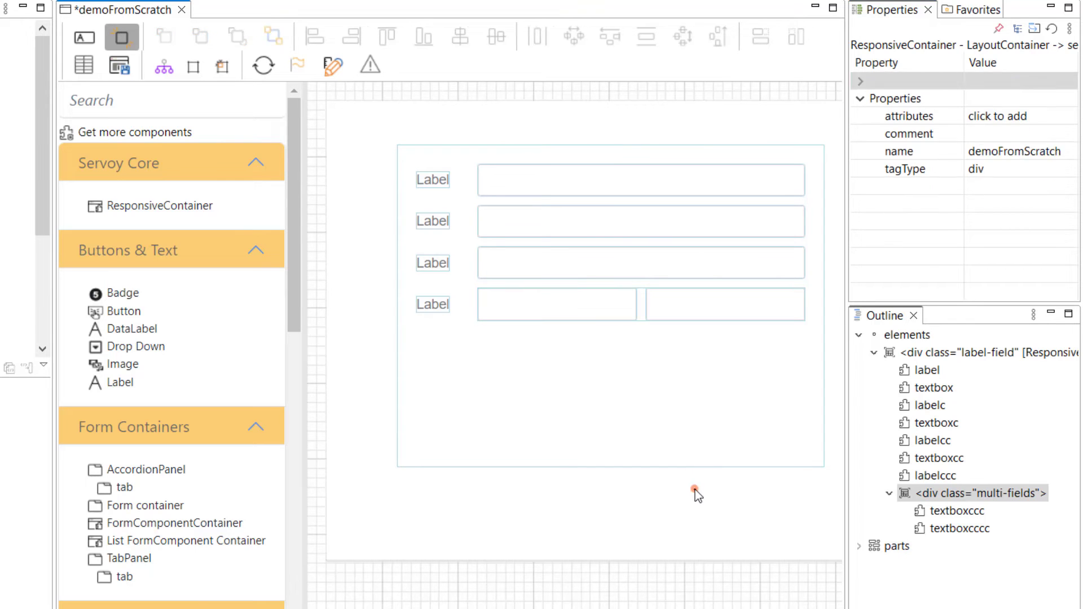